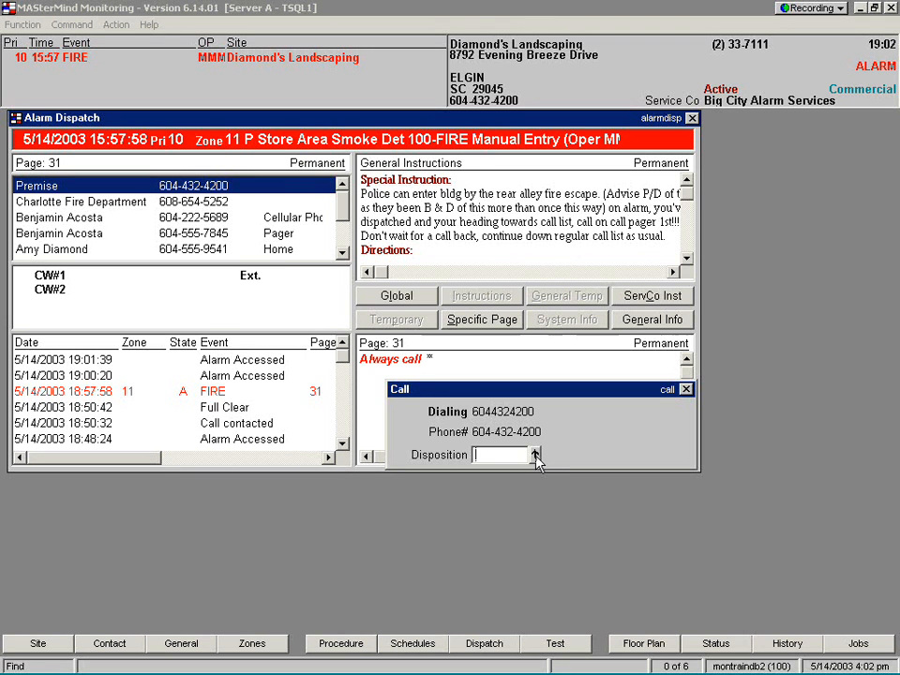
# Record the premise call's disposition as C – Contacted from the disposition lookup
pyautogui.click(534, 455)
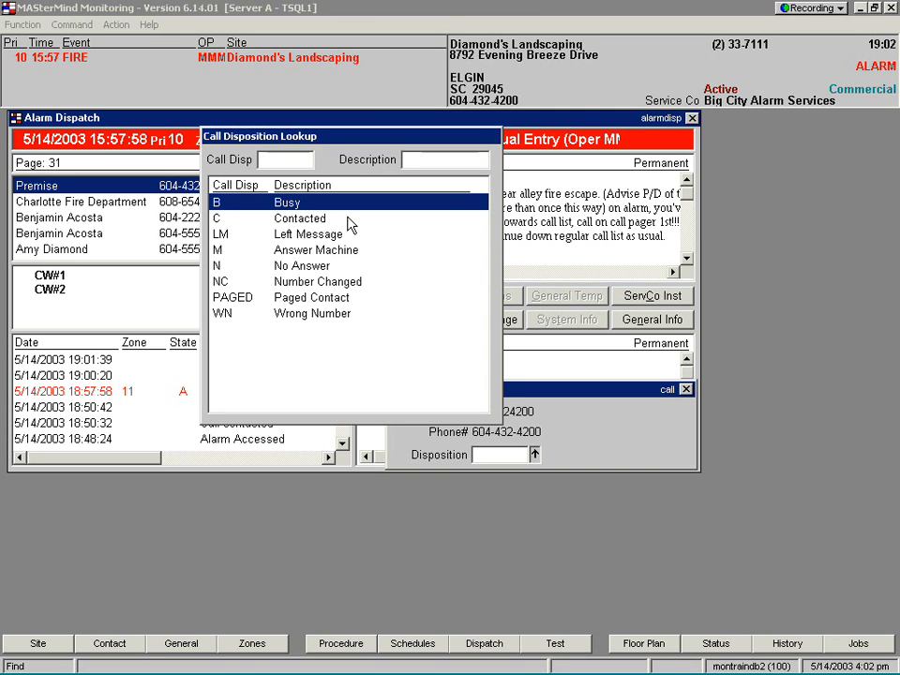
pyautogui.doubleClick(300, 218)
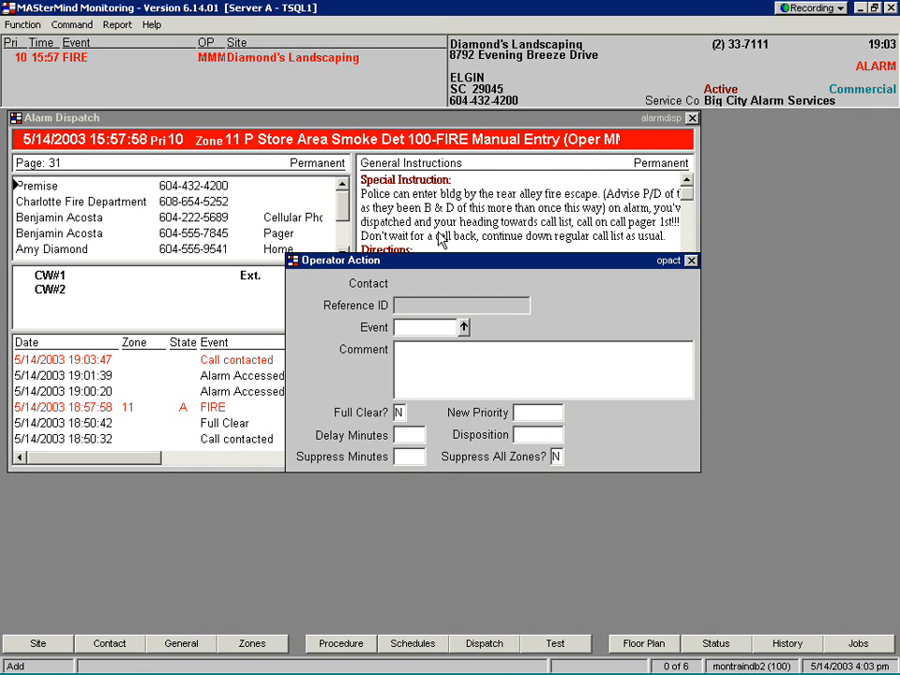
# Apply operator action FC (Full Clear) and confirm, emptying the alarm queue
pyautogui.click(457, 326)
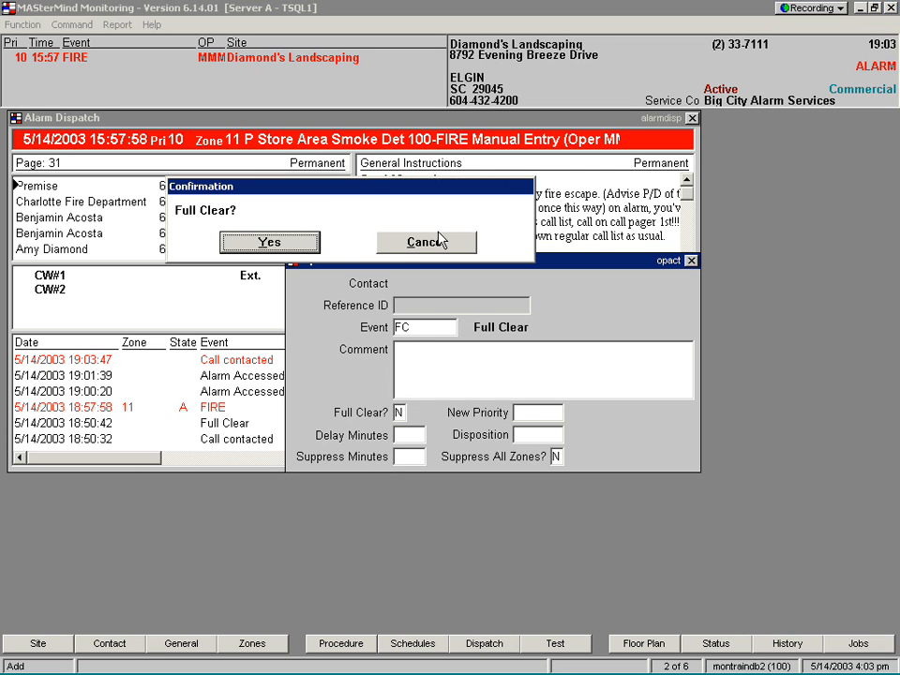
pyautogui.click(270, 242)
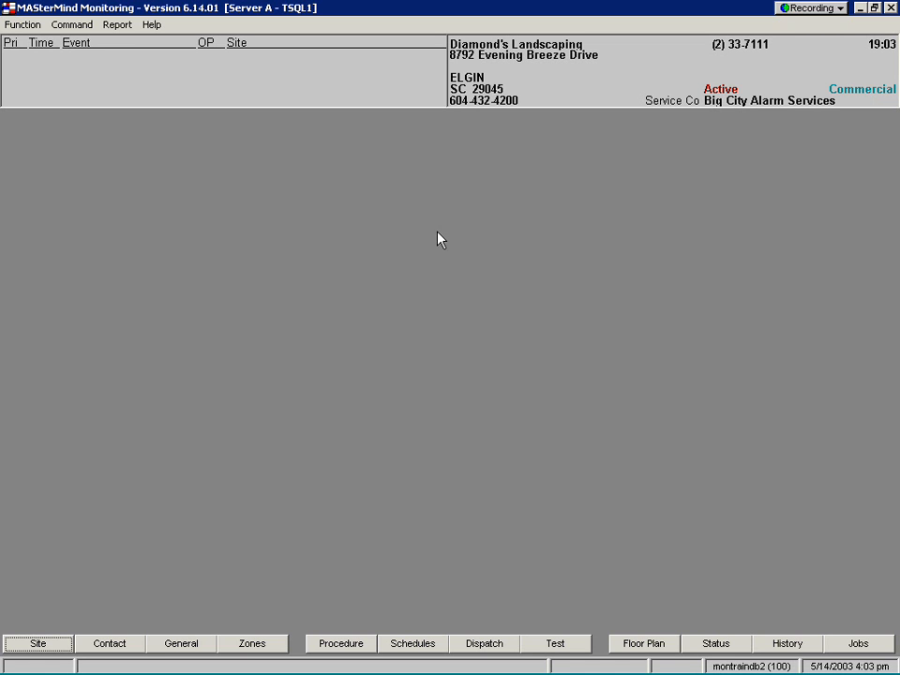
# Show the event history for account 33-7111 and scroll back to its April entries
pyautogui.click(787, 643)
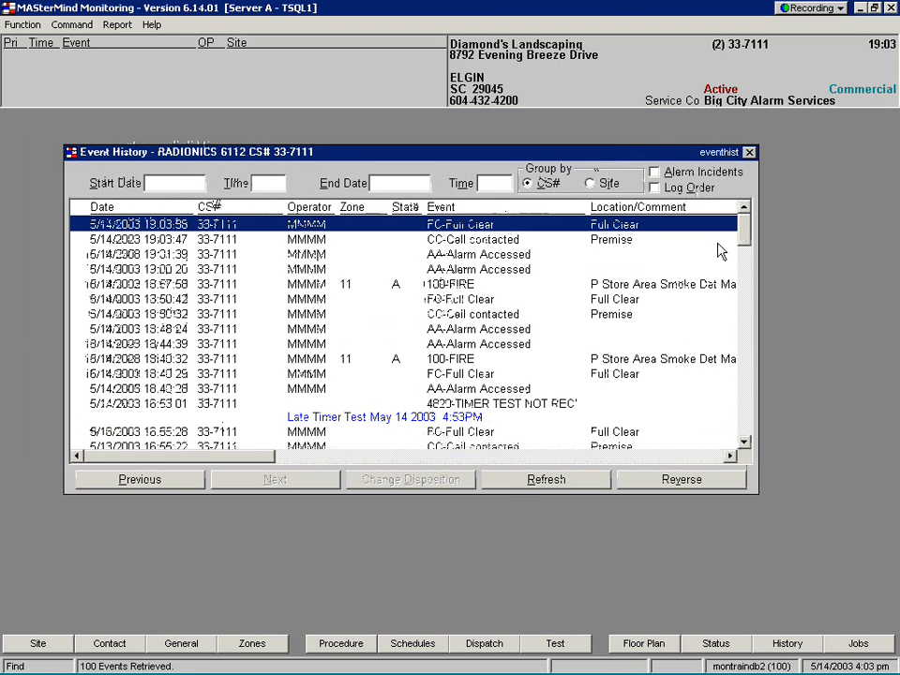
pyautogui.scroll(-3)
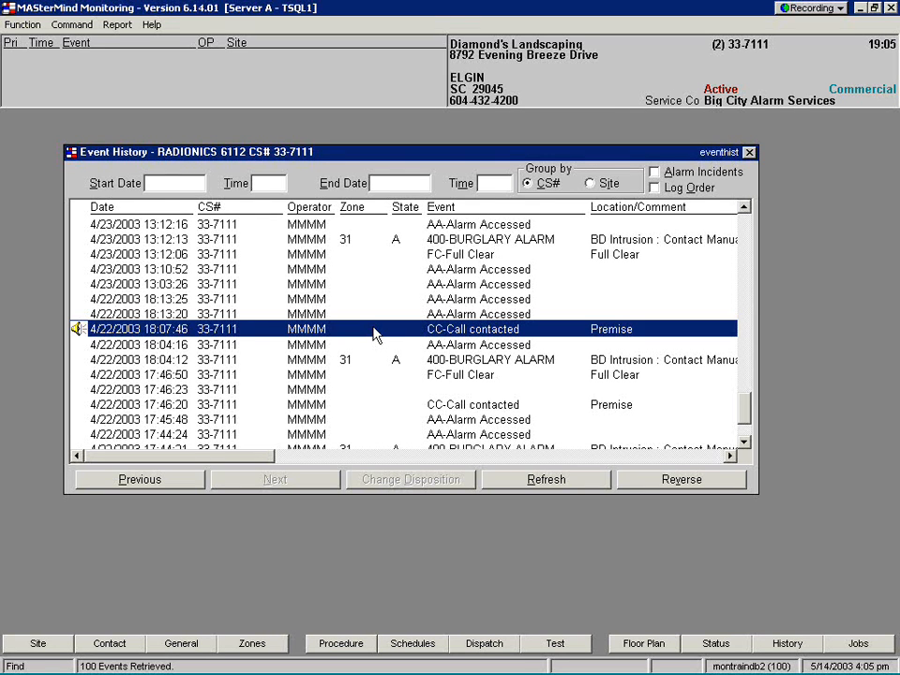
pyautogui.moveTo(386, 338)
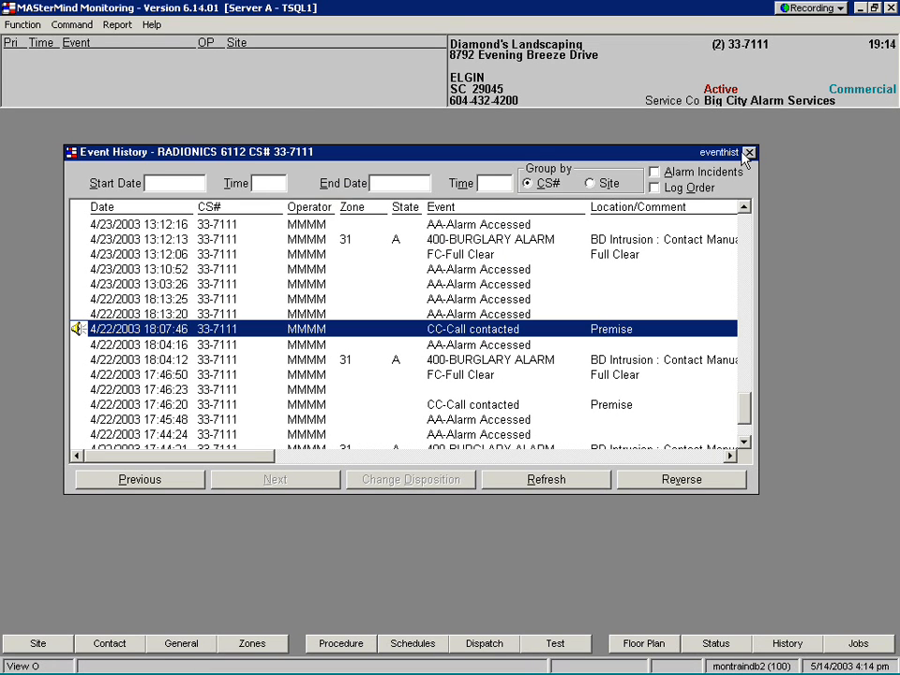
# Close the Event History window and clear the loaded site record
pyautogui.click(750, 150)
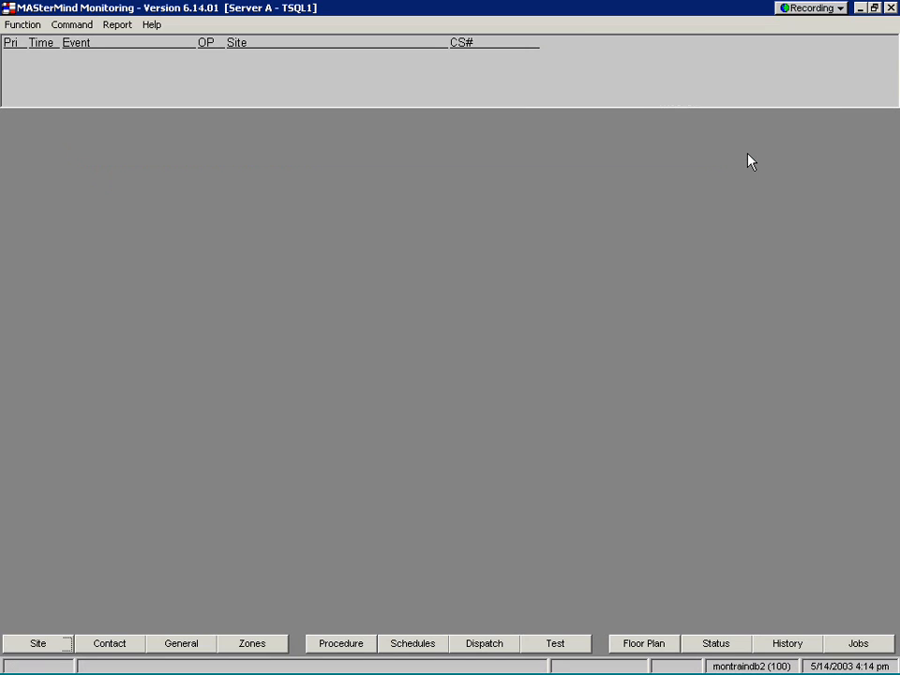
pyautogui.click(37, 643)
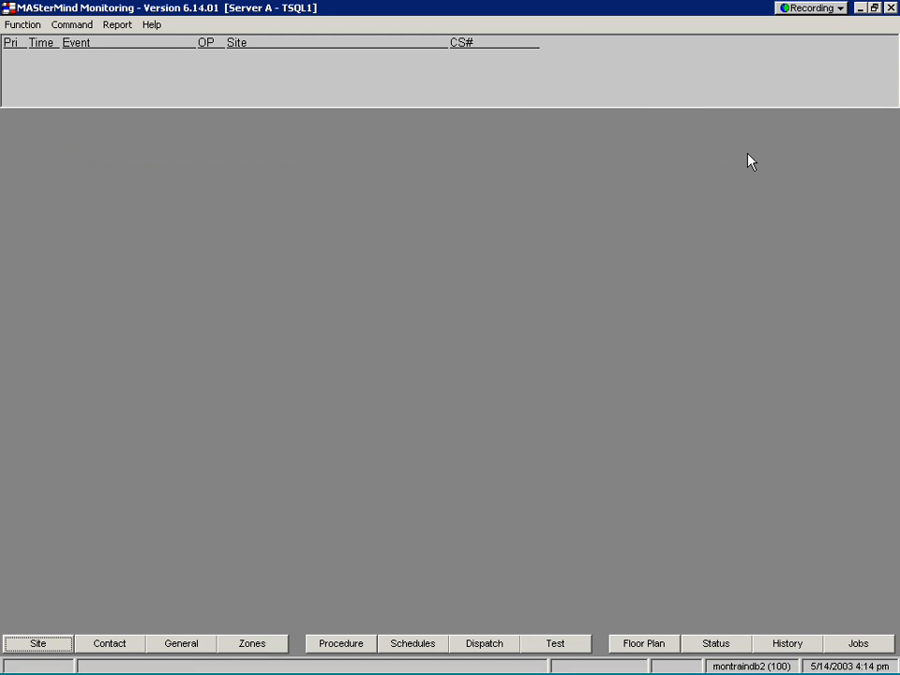